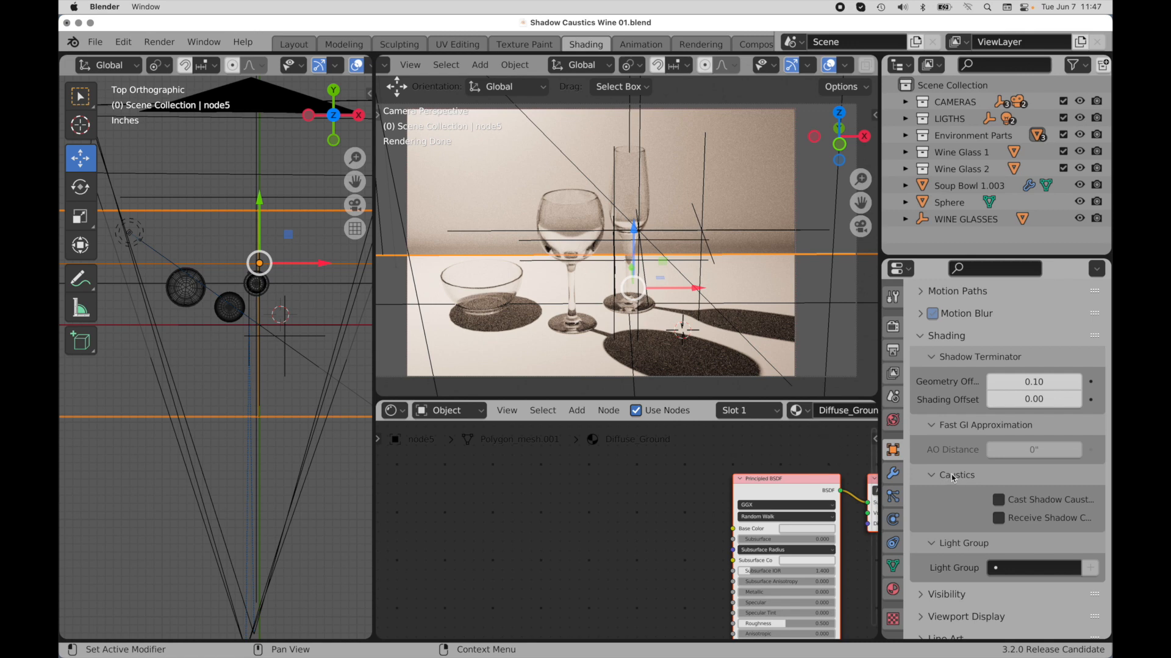
mouse_move(999, 519)
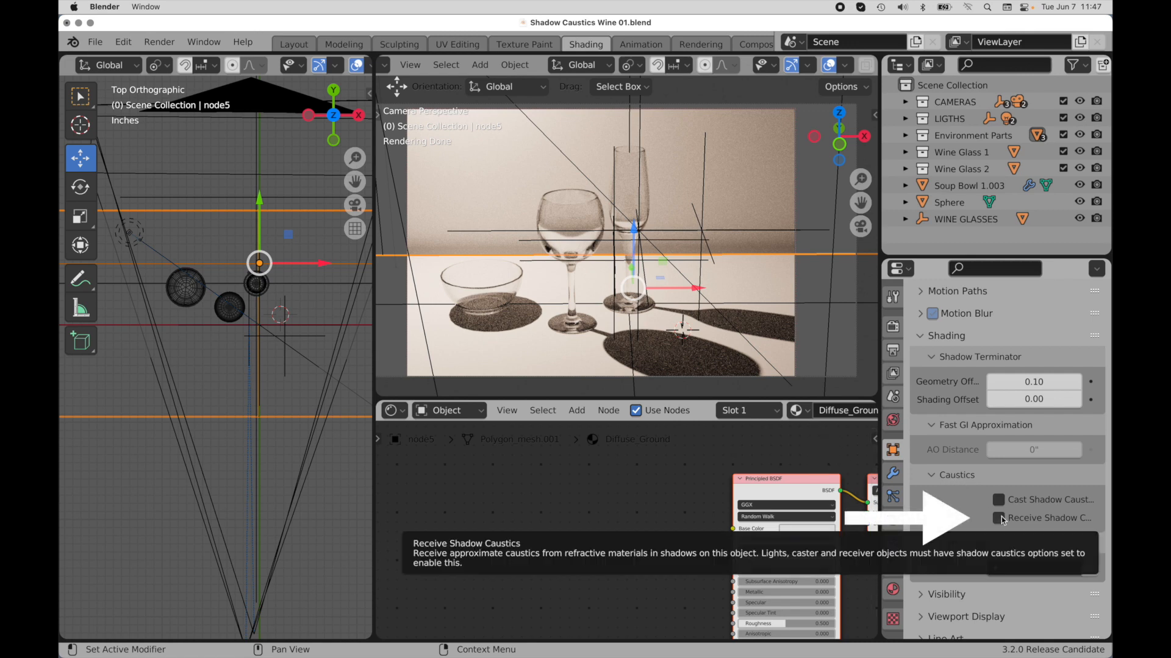
Step: Turn on Shadow Caustics in the wall pack light's Object Data settings
click(995, 518)
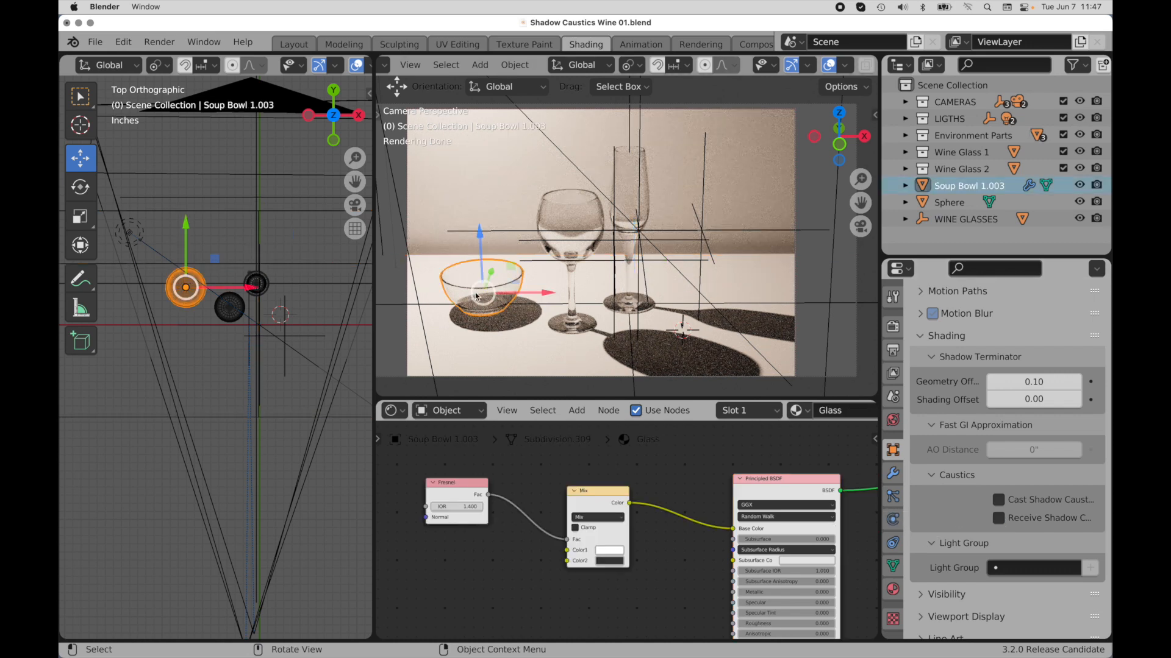
mouse_move(996, 500)
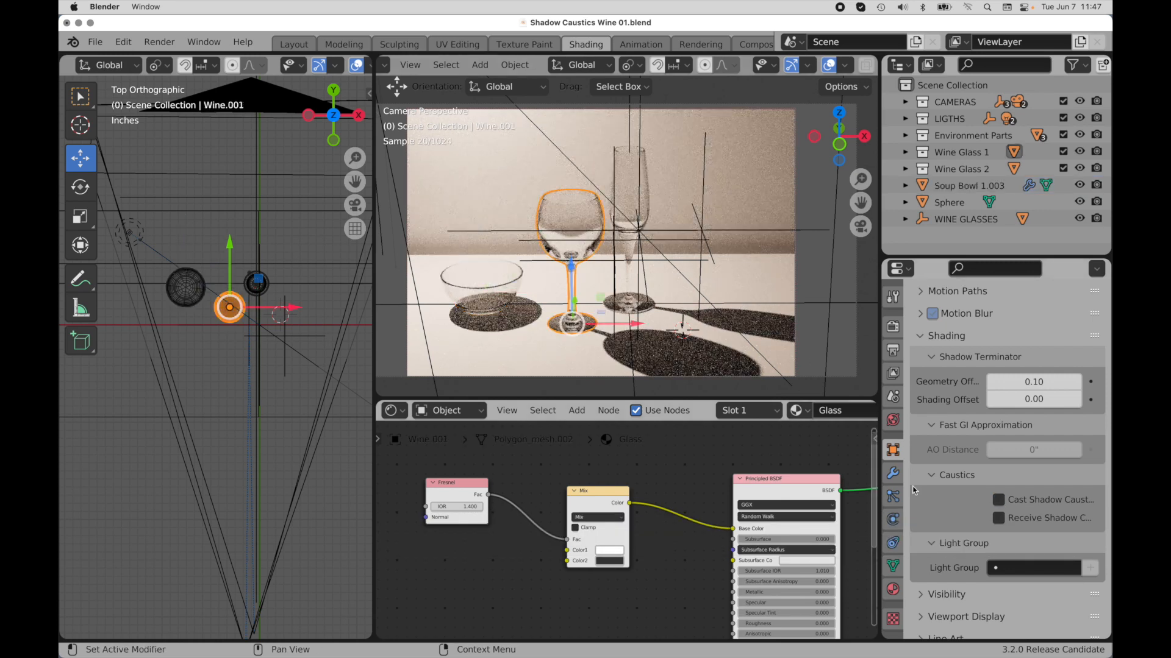
click(996, 500)
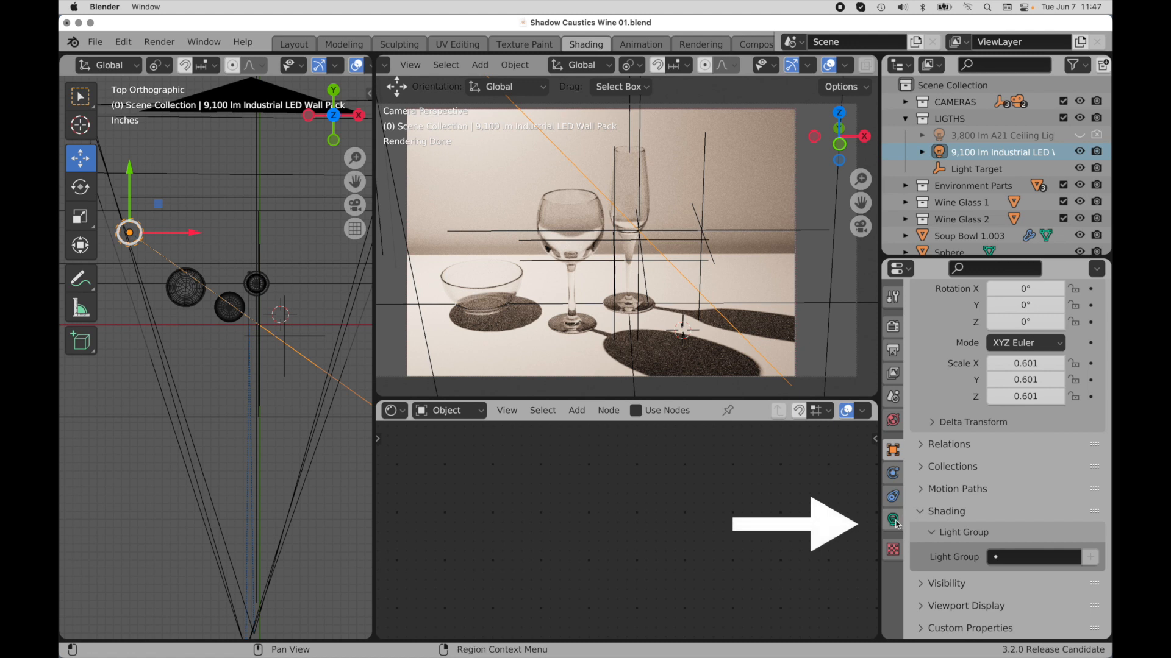
mouse_move(893, 520)
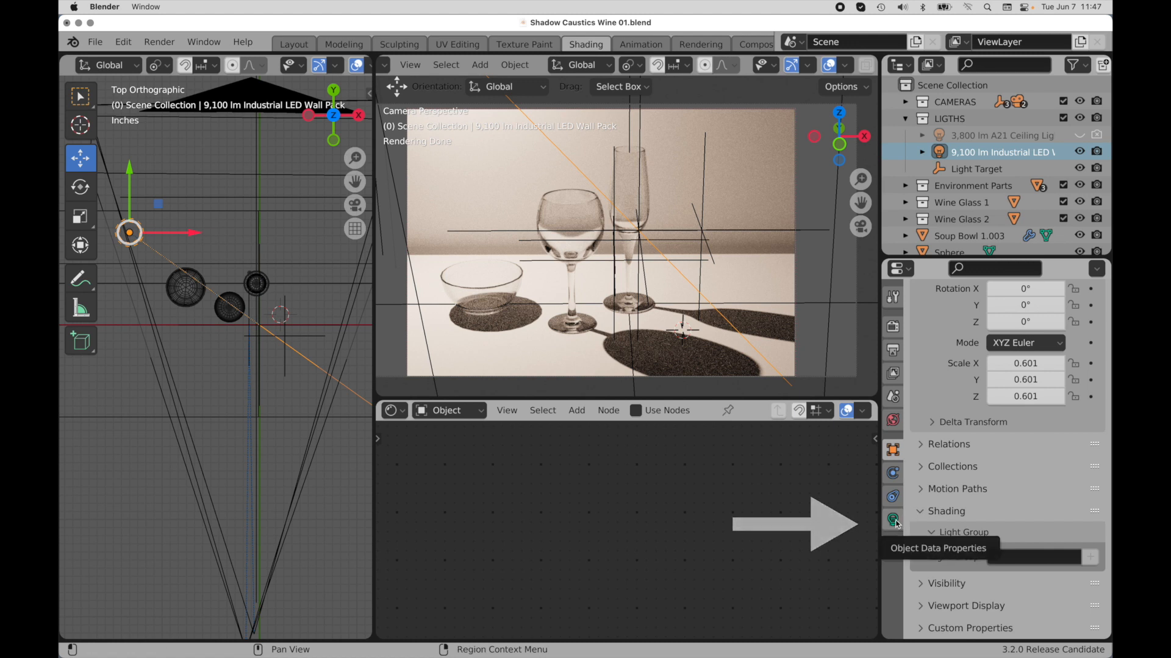
click(893, 520)
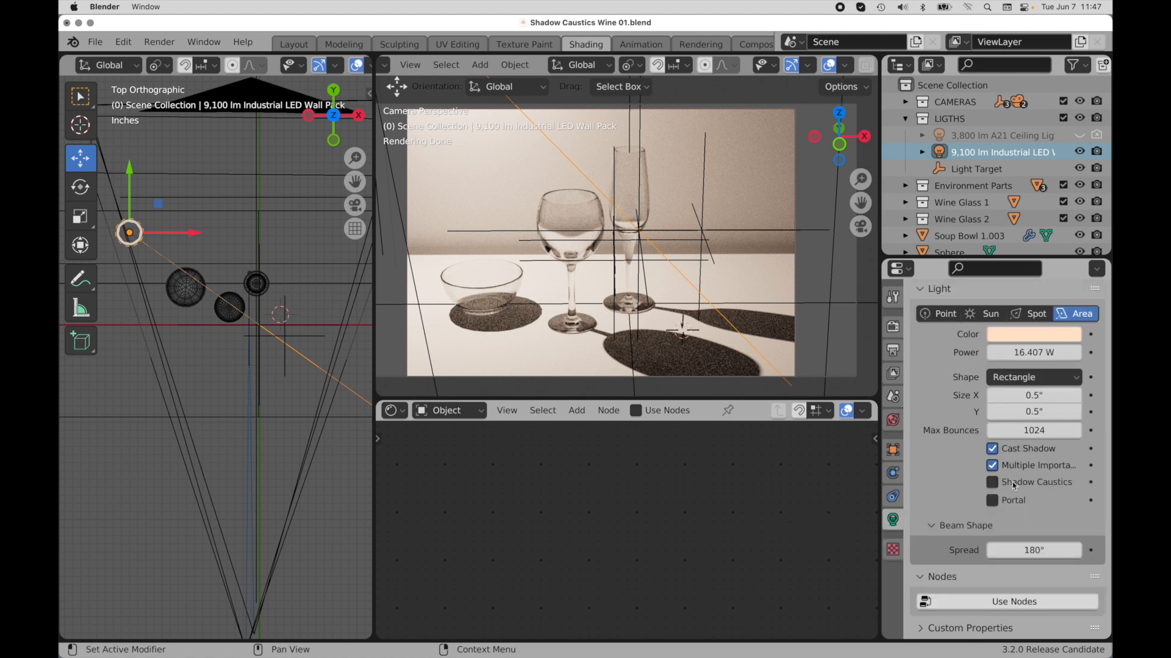
click(992, 483)
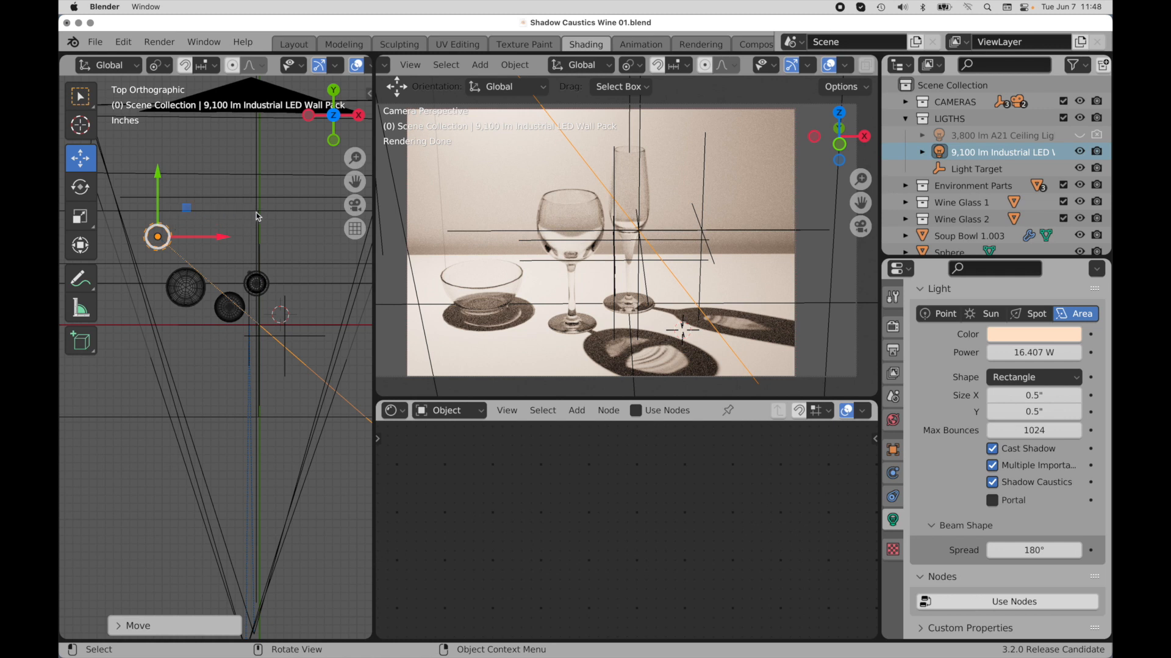
mouse_move(656, 352)
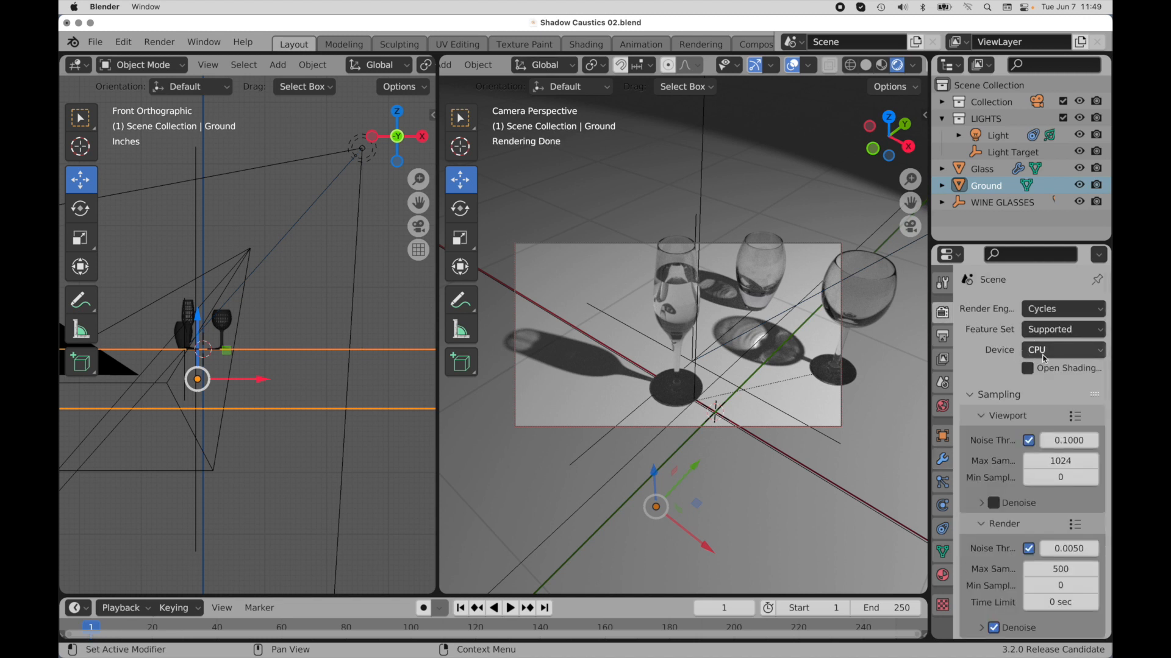
mouse_move(964, 355)
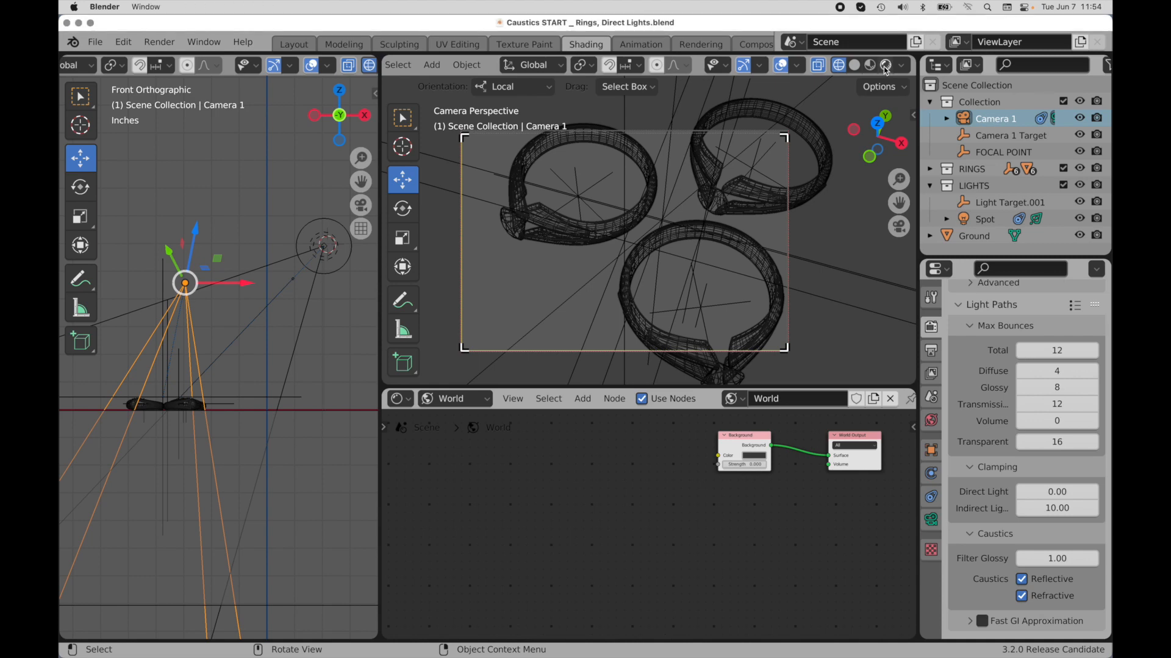
Step: Switch the camera viewport to Rendered shading to see the gold rings in Cycles
click(883, 65)
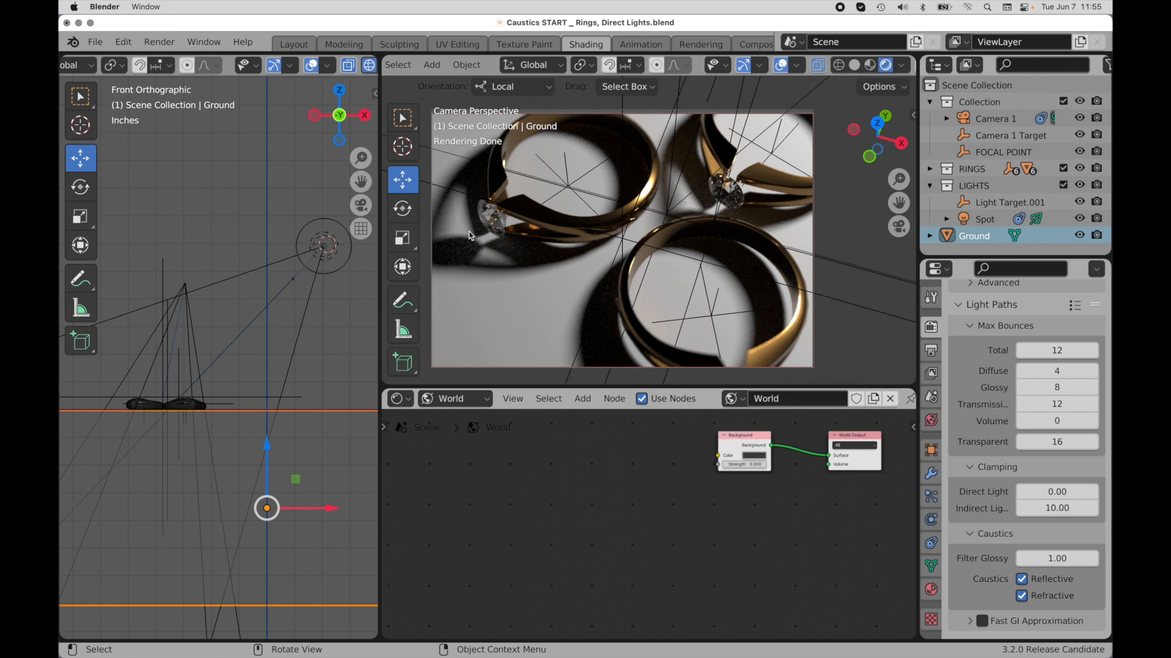
mouse_move(486, 231)
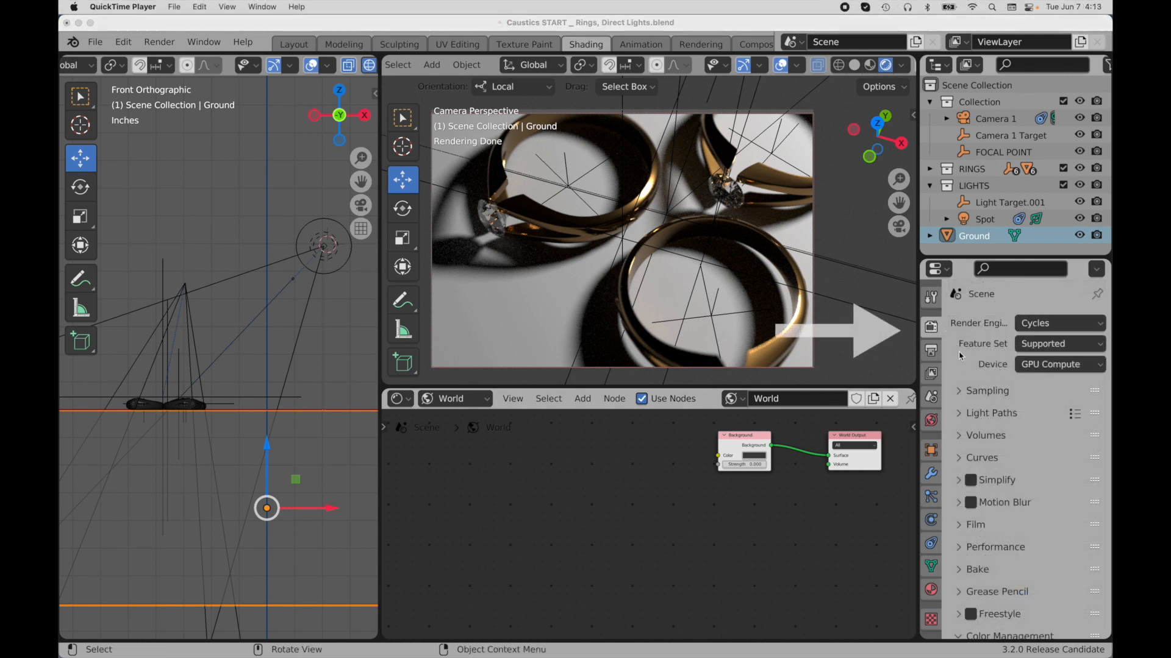
Step: Set Filter Glossy to 0 under Light Paths > Caustics for the rings scene
click(986, 413)
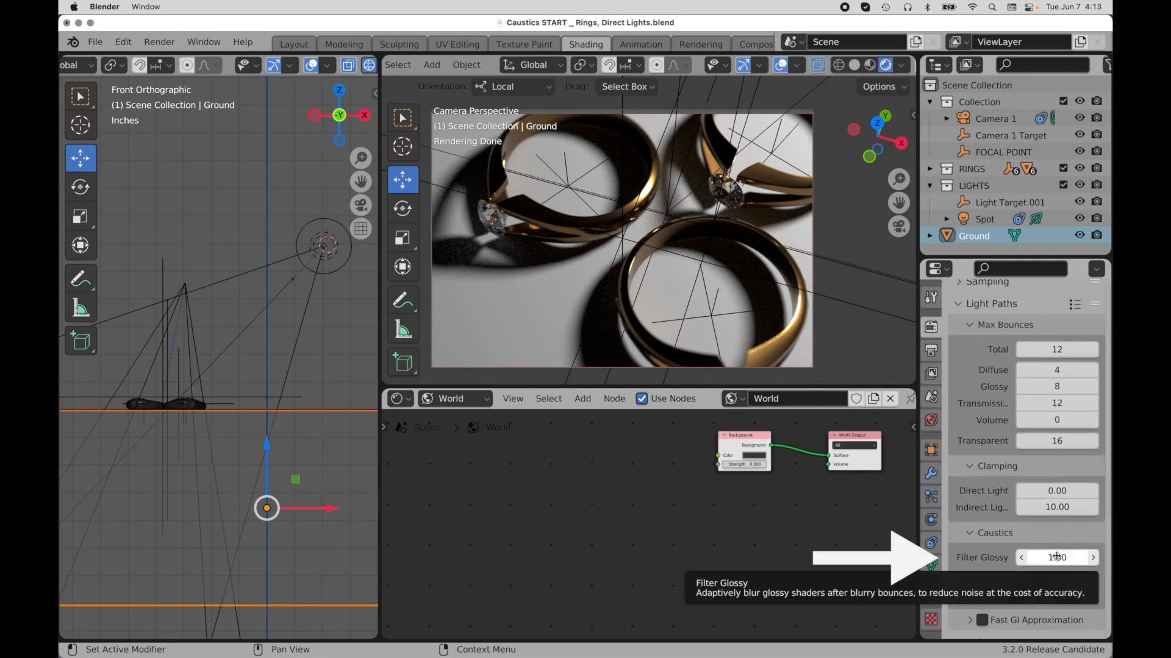
click(1056, 558)
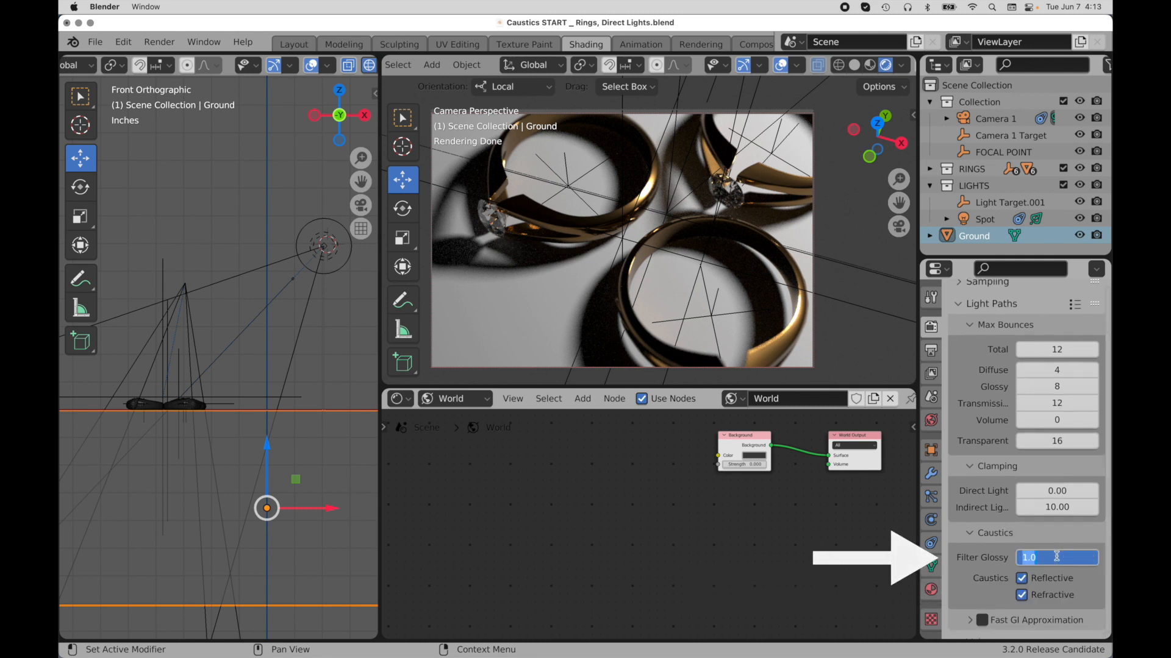
text(0)
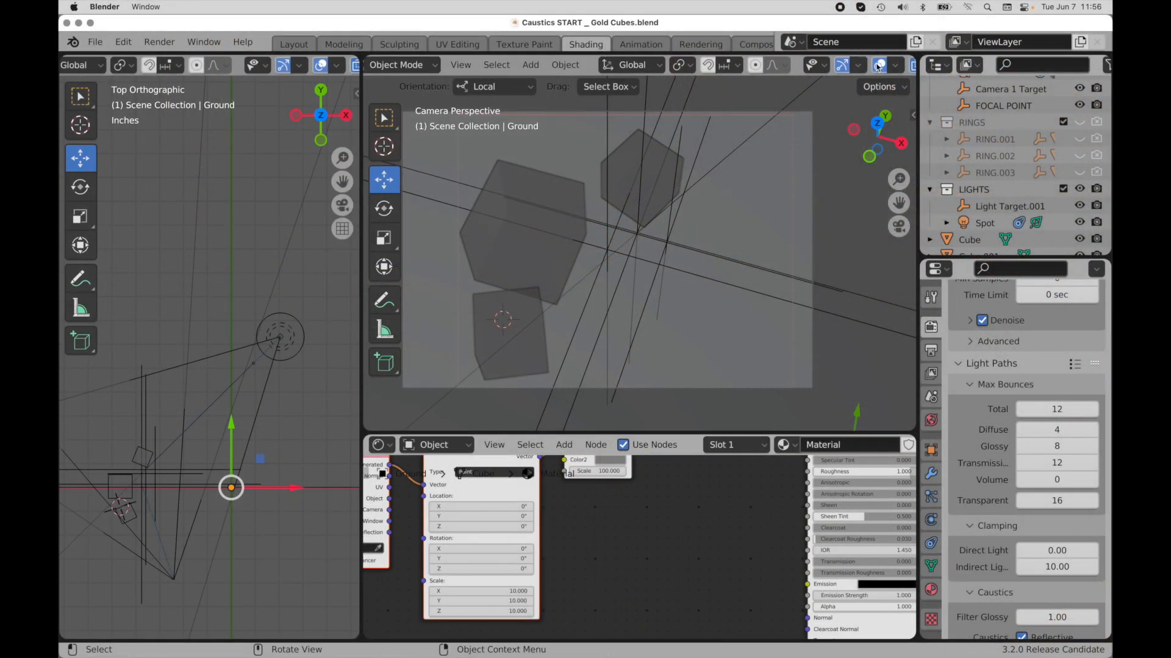
Step: Render the gold cubes in the viewport and reach the Caustics settings for Filter Glossy 0
click(887, 65)
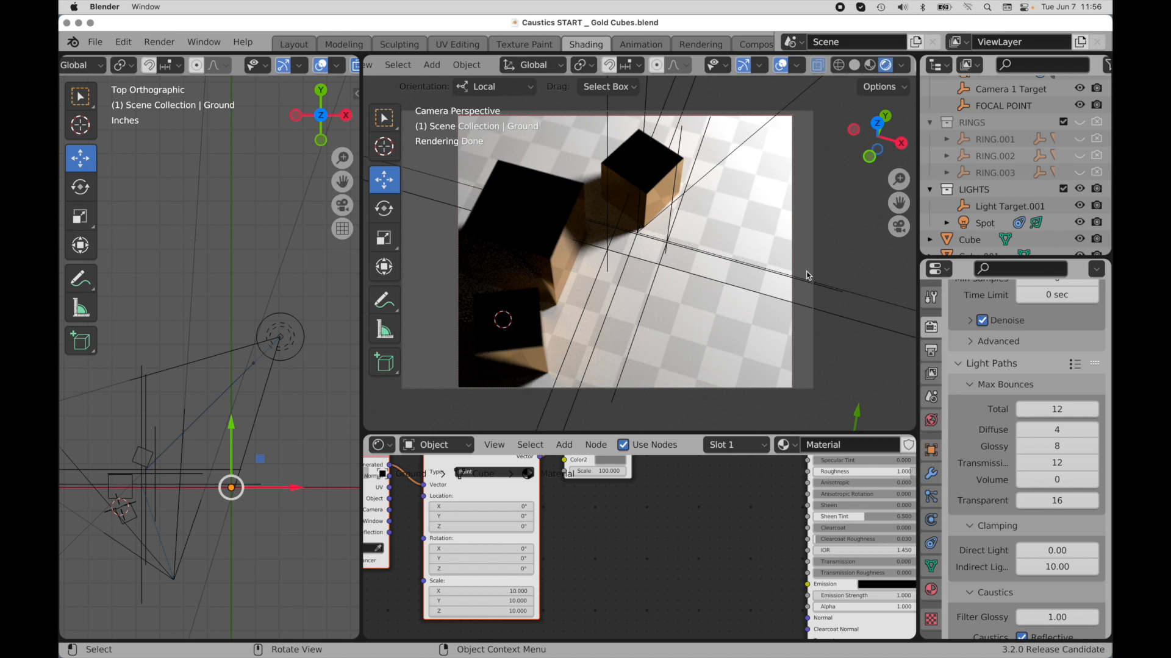
mouse_move(583, 303)
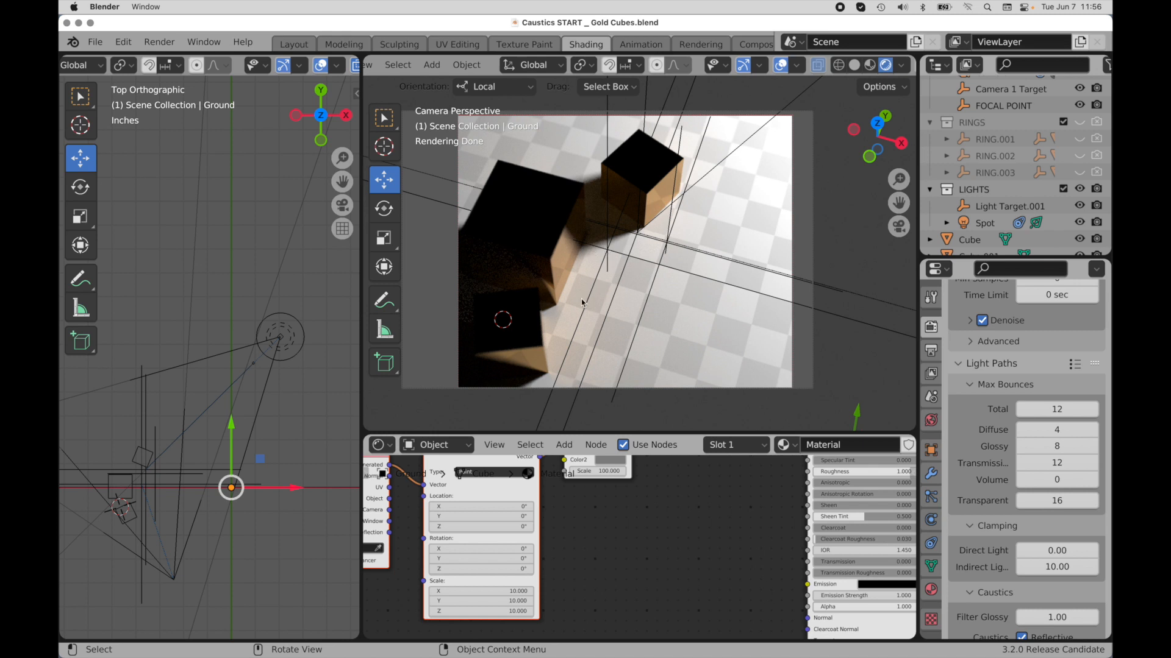
mouse_move(678, 282)
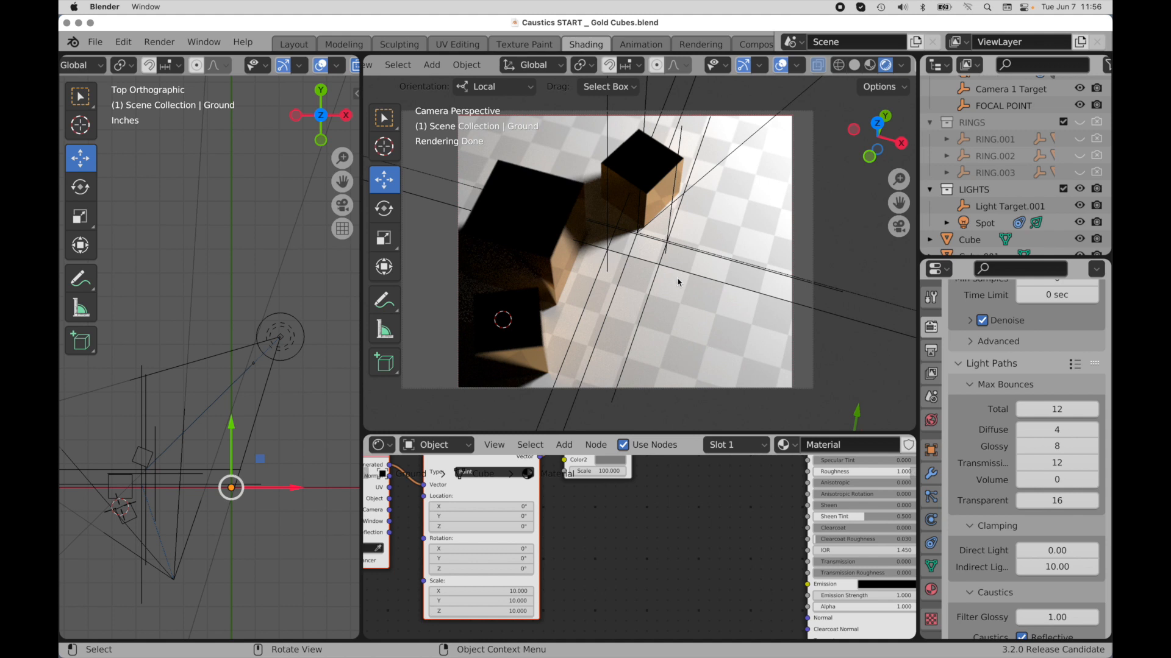
mouse_move(554, 266)
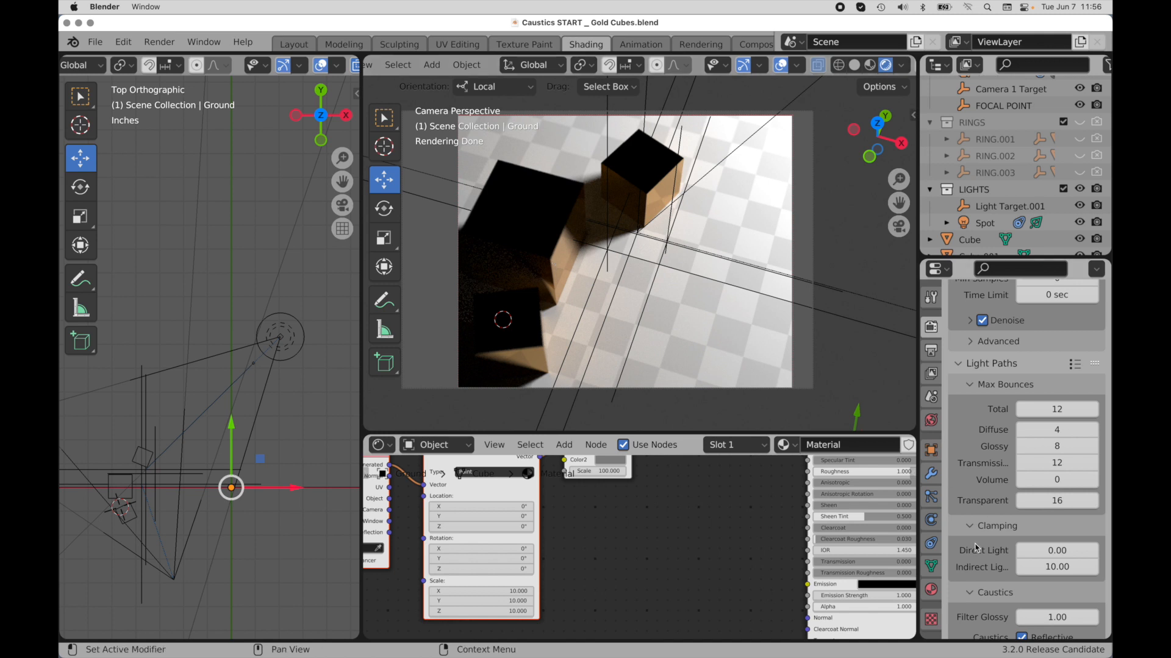
scroll(down, 3)
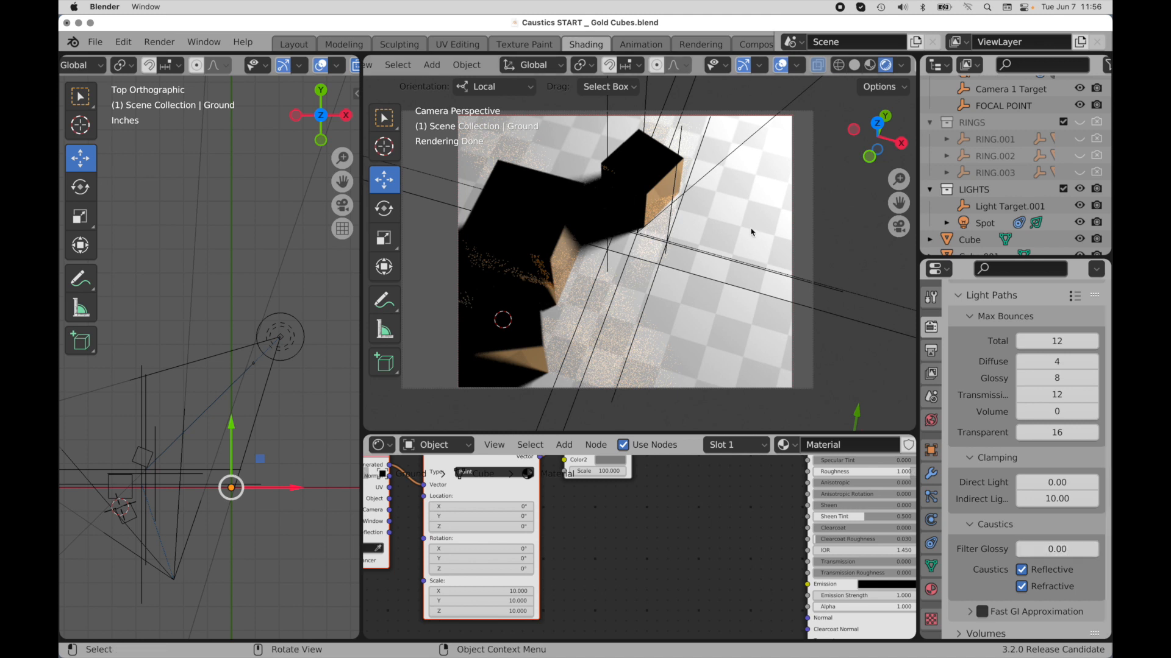
mouse_move(654, 293)
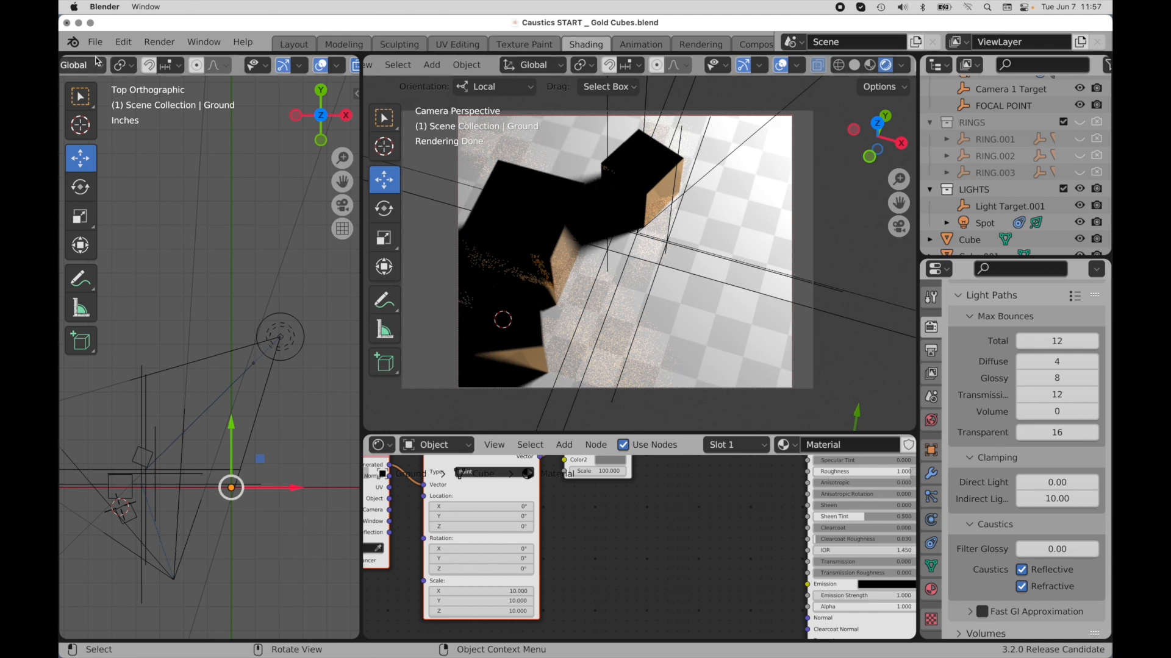
Step: Load the Rings, Direct Lights file without saving the cubes, and view it Rendered
click(95, 42)
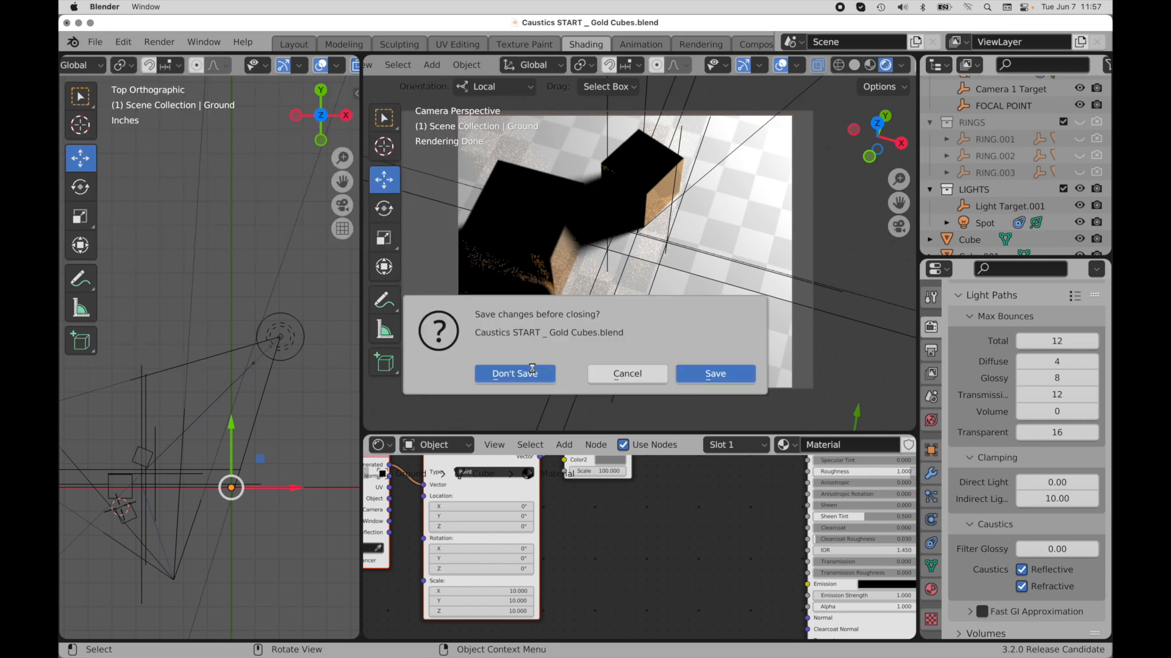
click(514, 374)
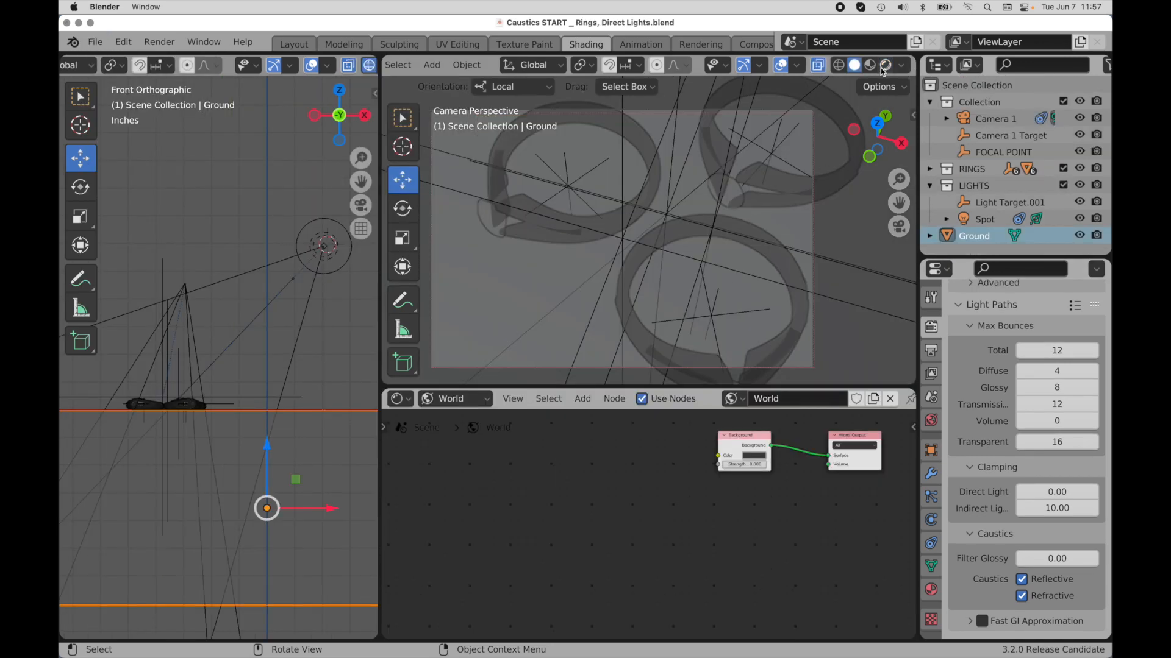
click(886, 65)
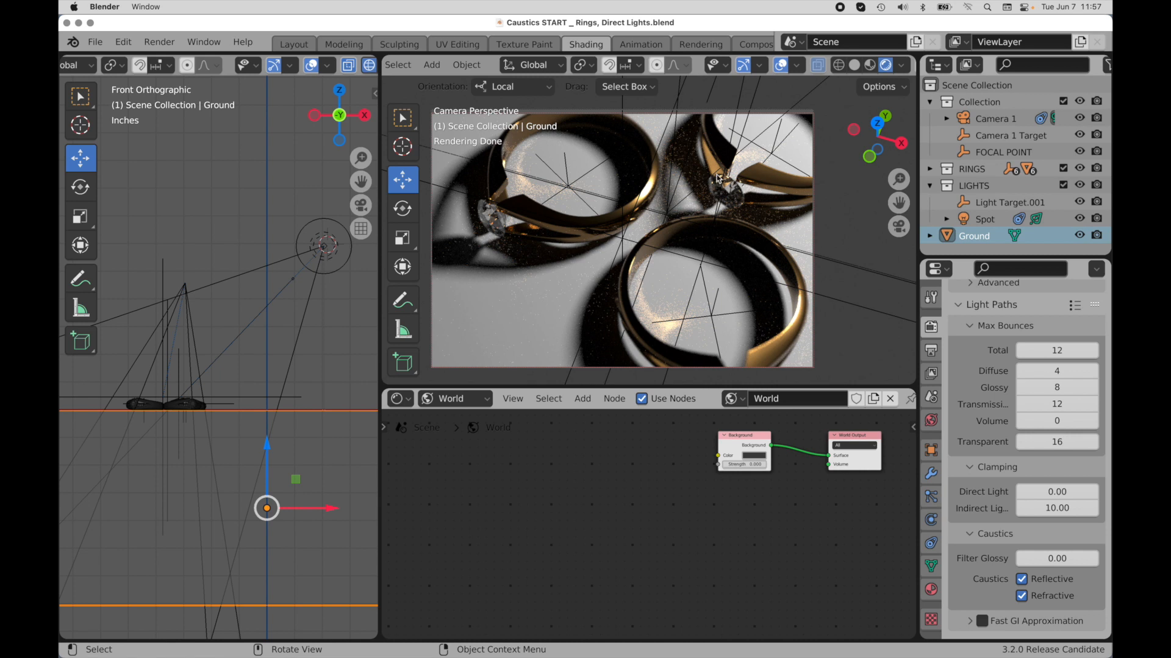
mouse_move(519, 241)
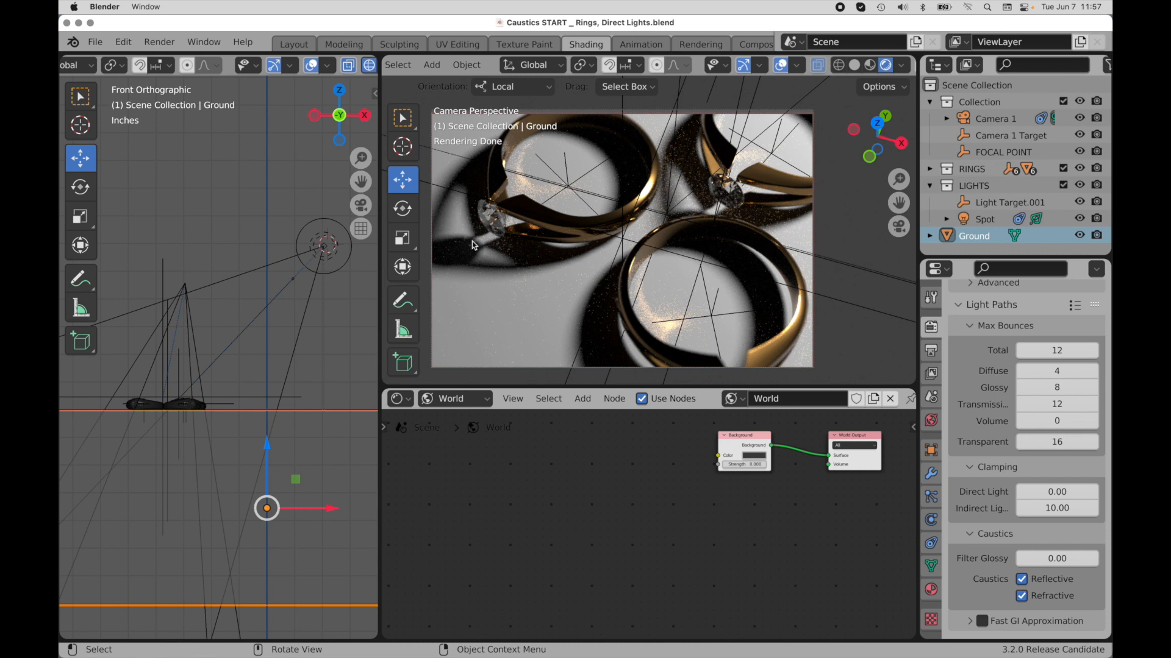
mouse_move(510, 253)
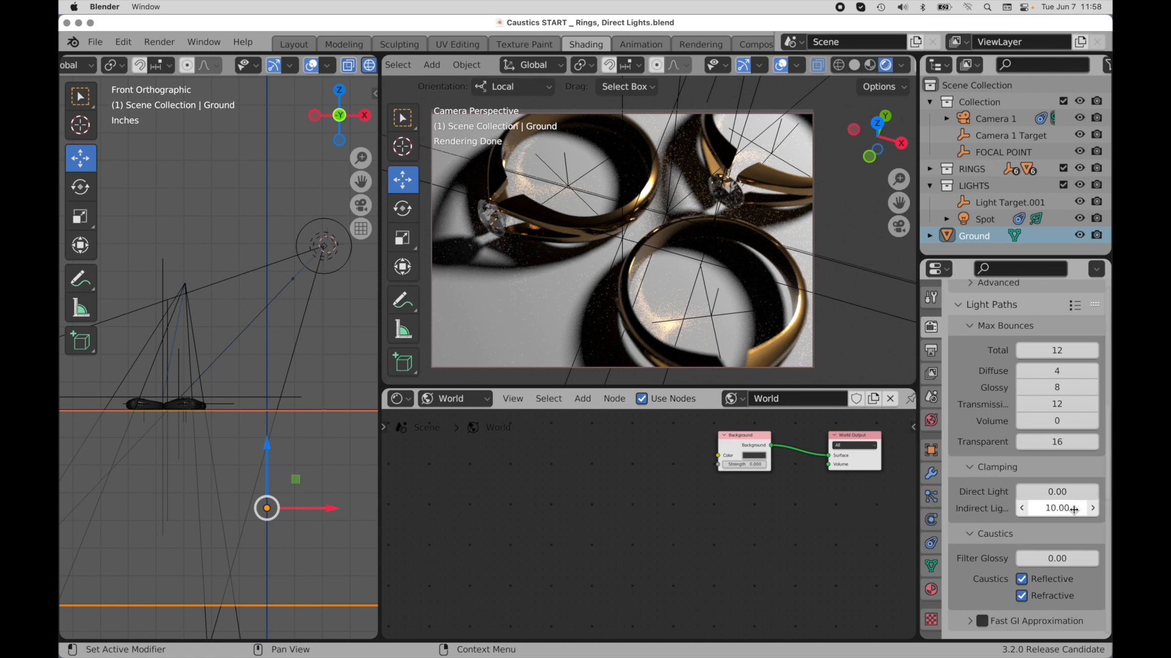
mouse_move(1056, 509)
text(1)
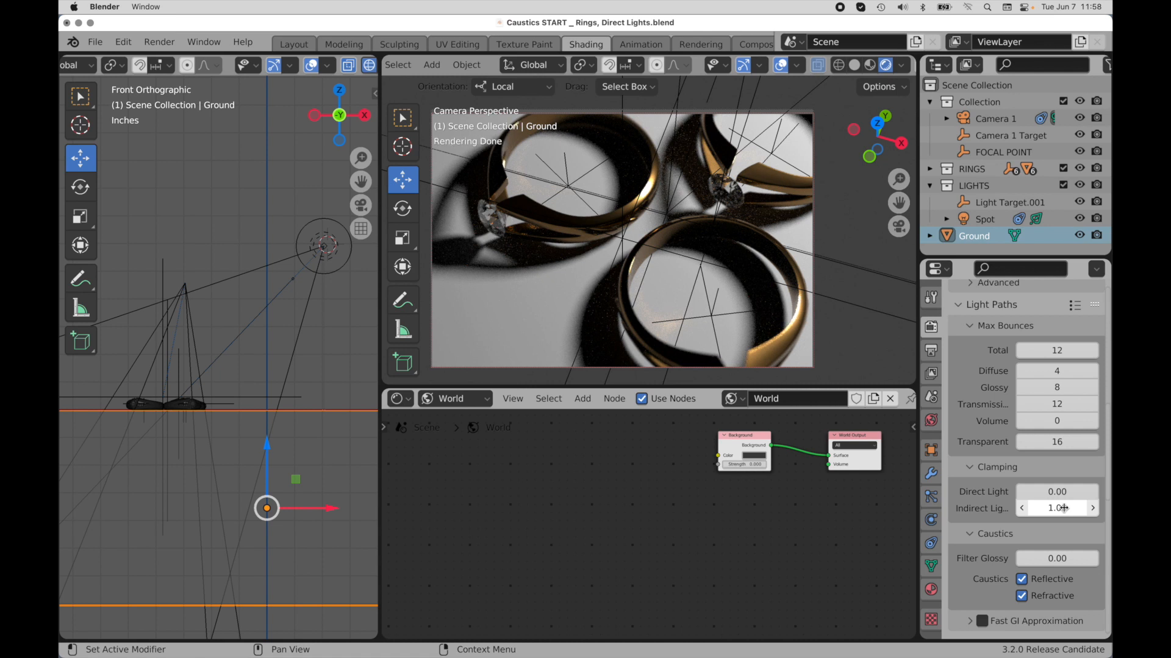
click(1056, 508)
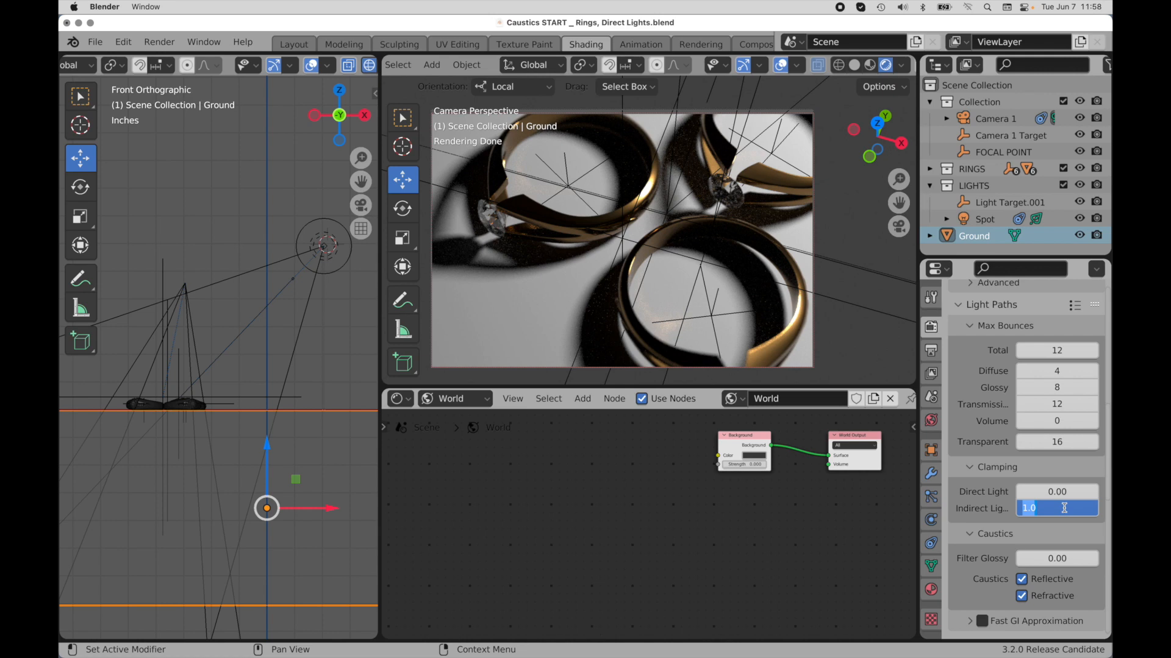
text(0)
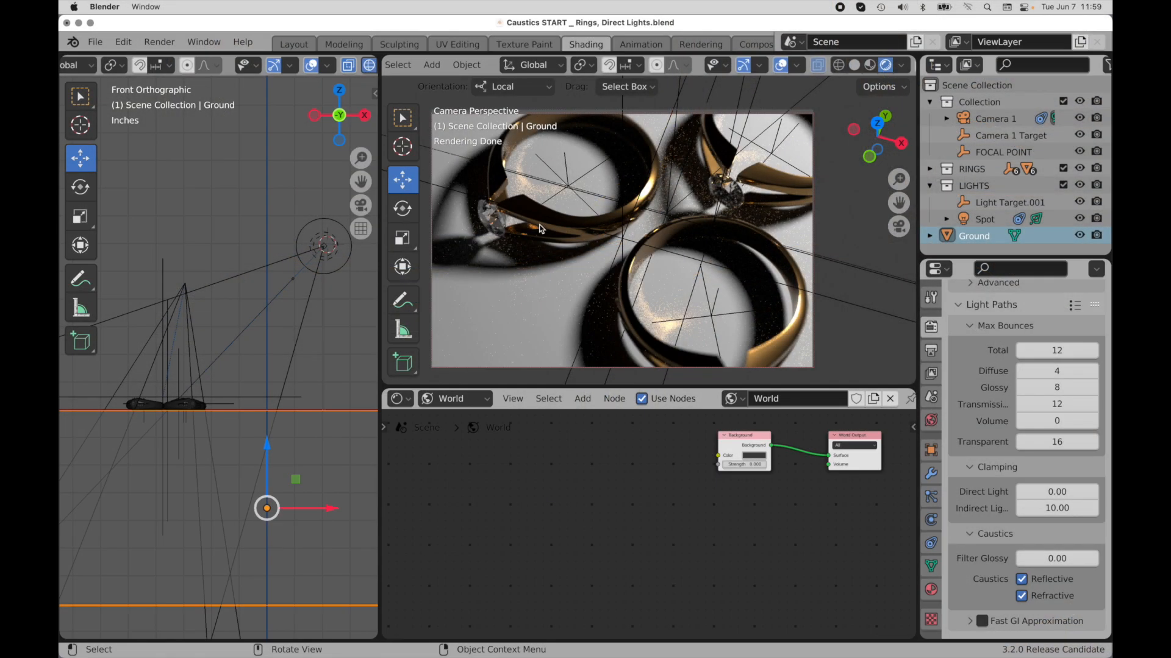
click(1056, 508)
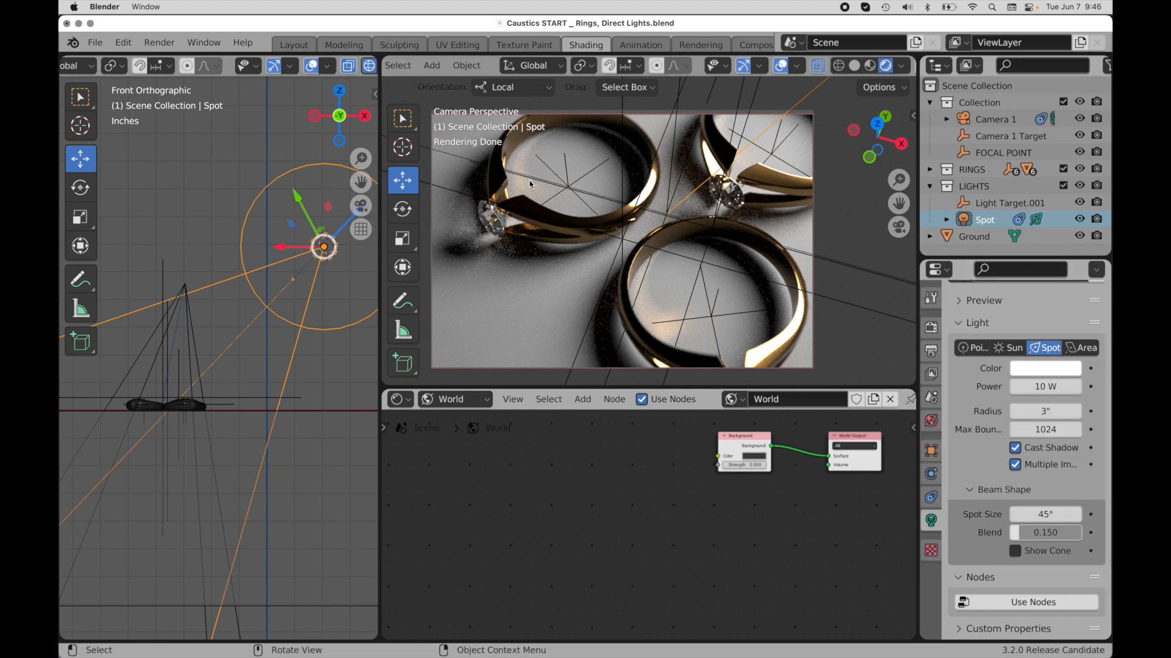
Step: Set the spot light's size to 0.5 for sharper light on the rings
text(0.5)
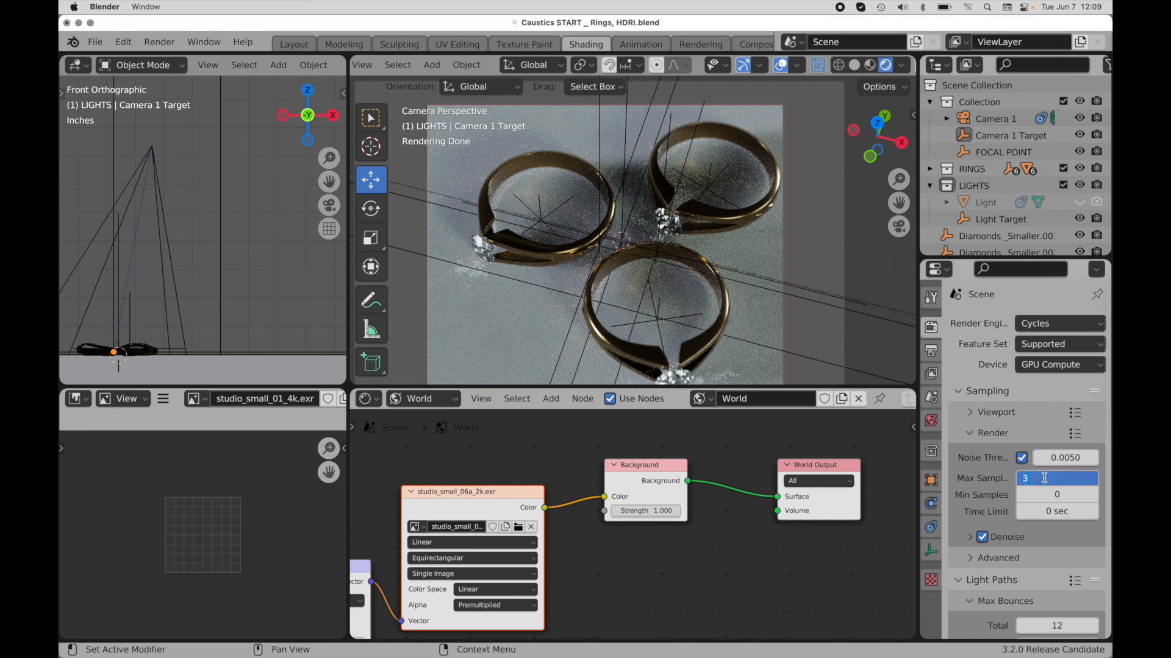
Step: Enter 3000 as the render Max Samples for the Rings, HDRI scene
text(3000)
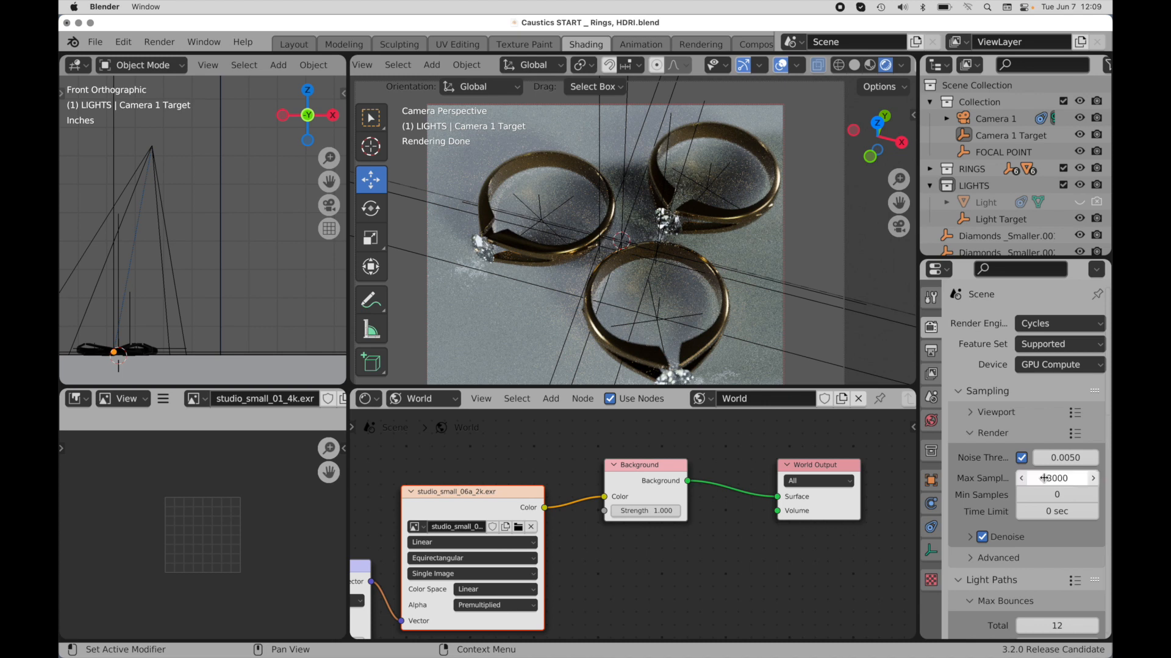